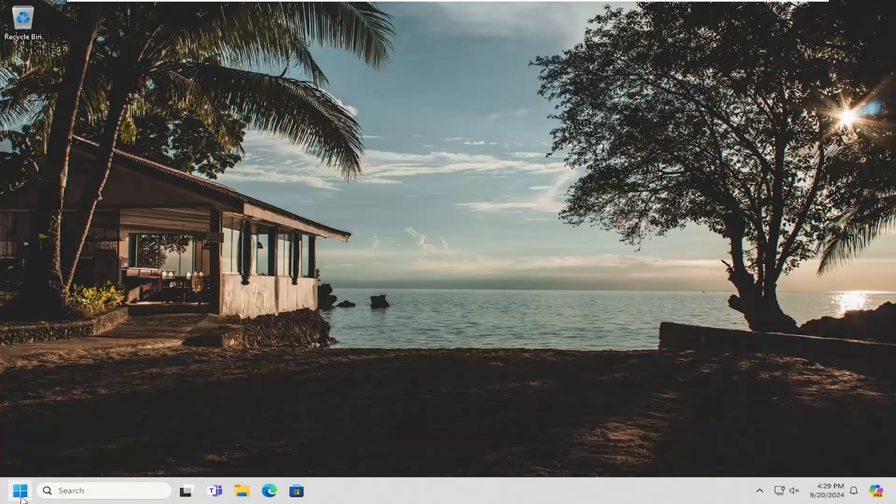
Search for regedit and launch Registry Editor as administrator
text(regedit)
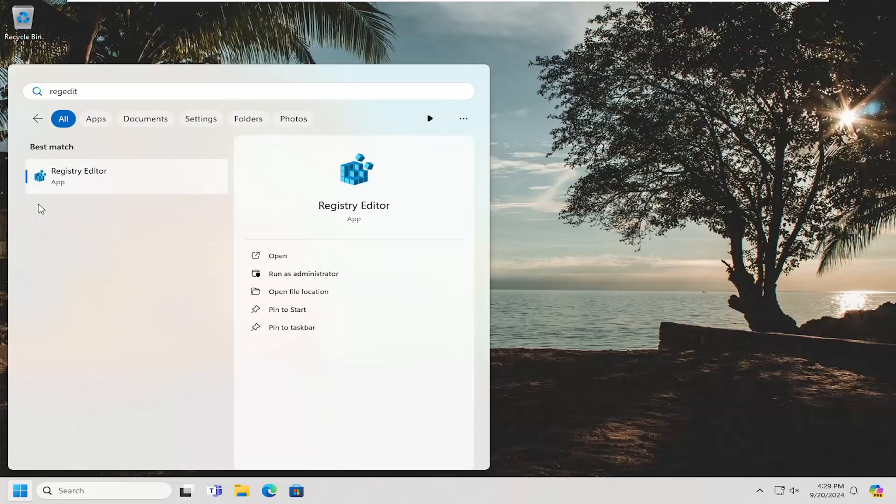
mouse_move(77, 174)
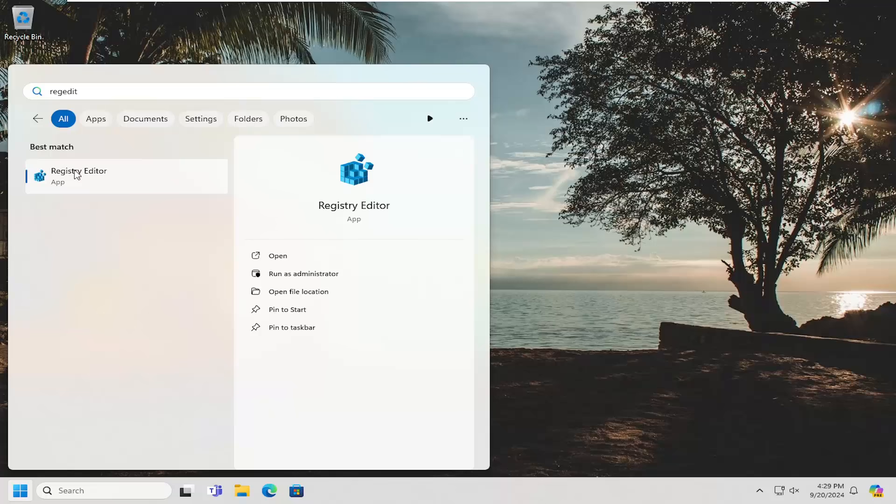
right_click(79, 175)
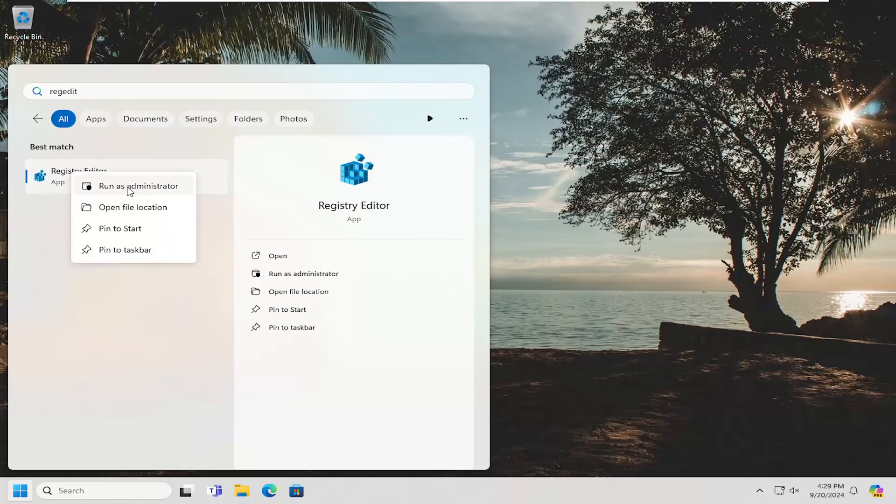
click(137, 185)
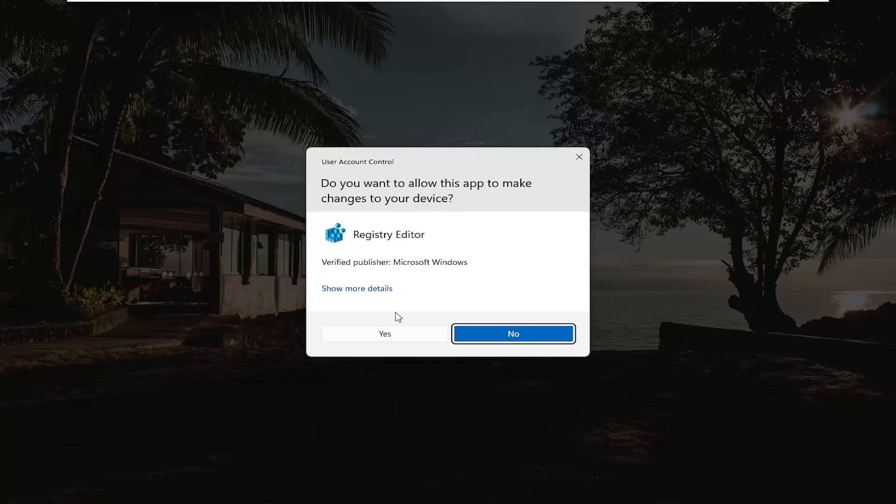
Approve the UAC prompt, collapse HKEY_LOCAL_MACHINE, and cancel the registry Export dialog
click(384, 334)
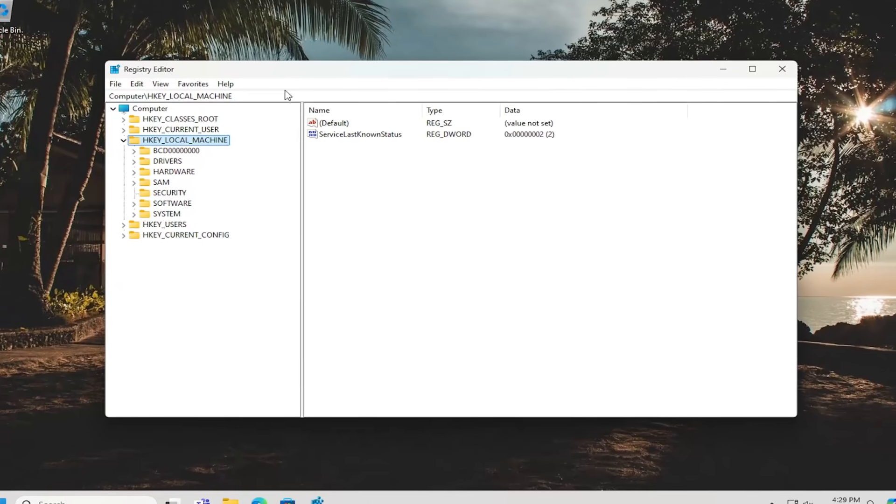
click(123, 140)
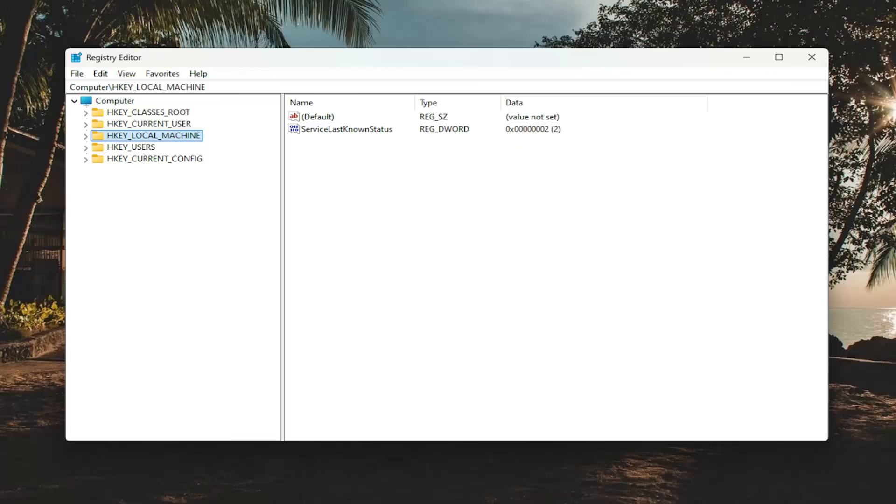
mouse_move(399, 159)
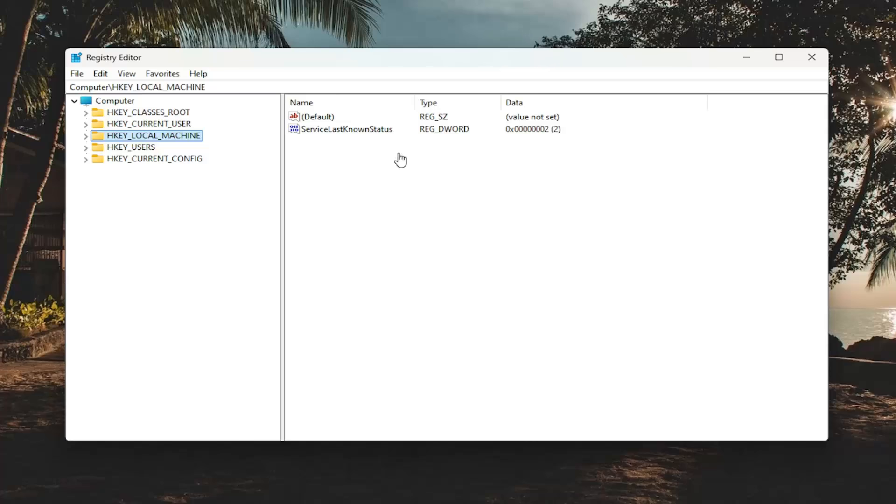
click(76, 74)
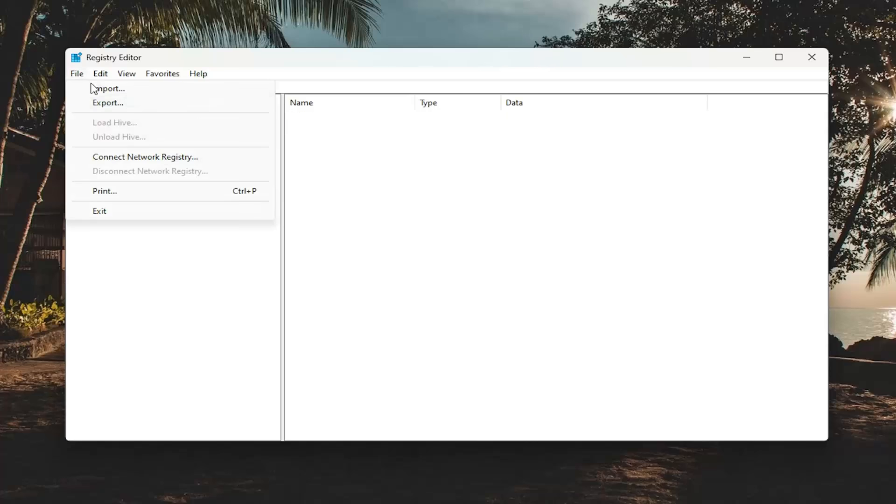
click(107, 102)
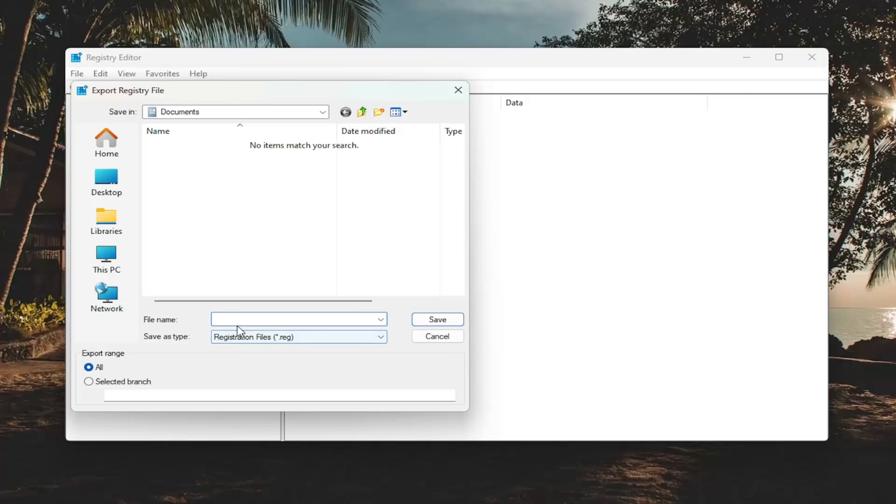
mouse_move(100, 367)
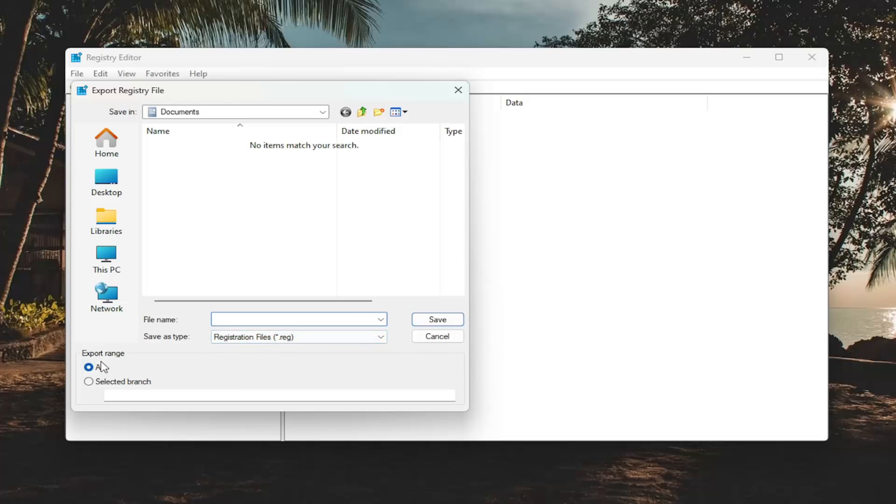
mouse_move(106, 257)
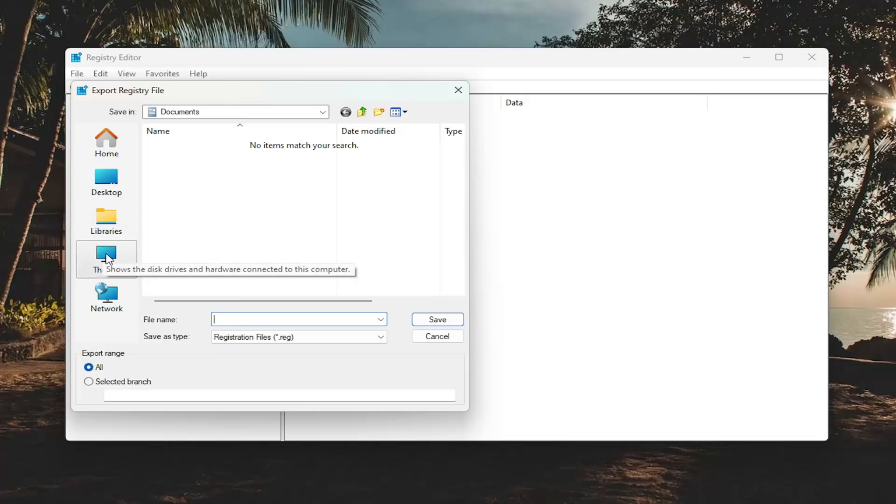
mouse_move(423, 336)
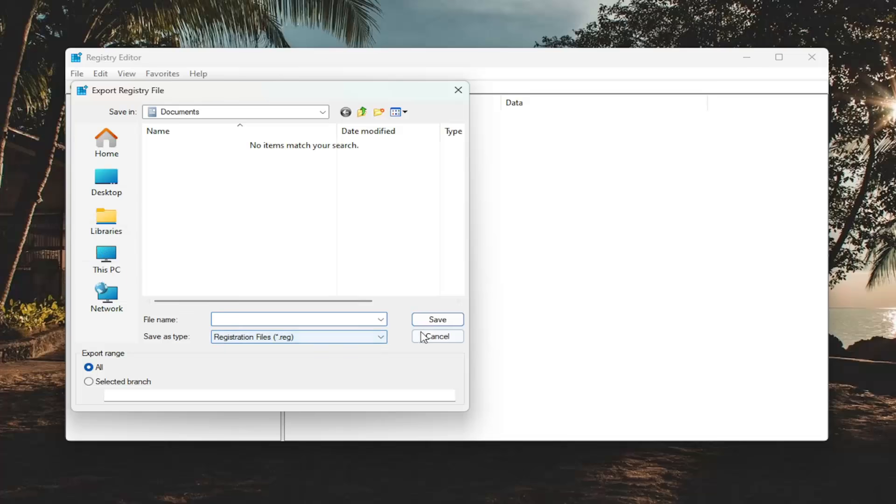
click(437, 336)
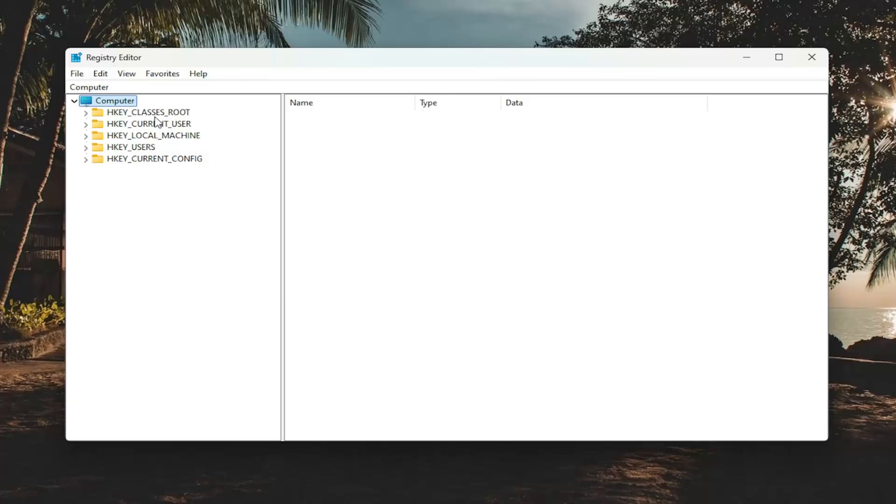
Open the registry Import dialog and cancel it without importing anything
click(76, 74)
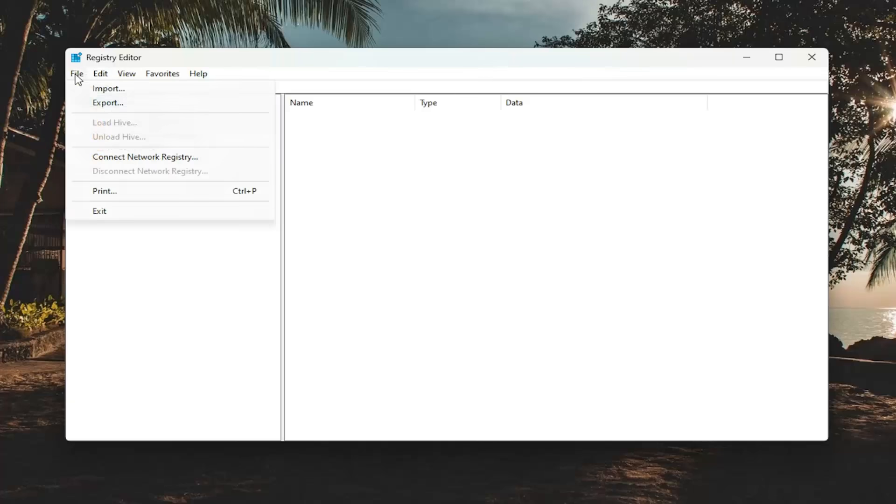
click(108, 88)
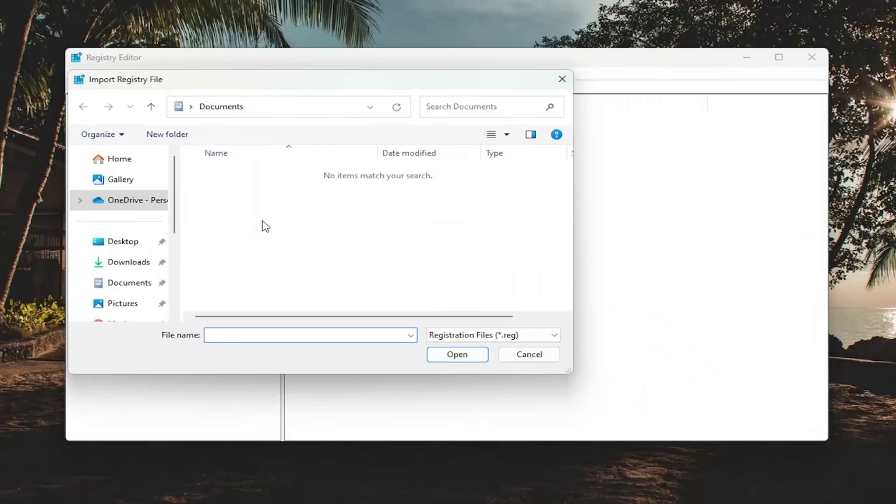
click(528, 354)
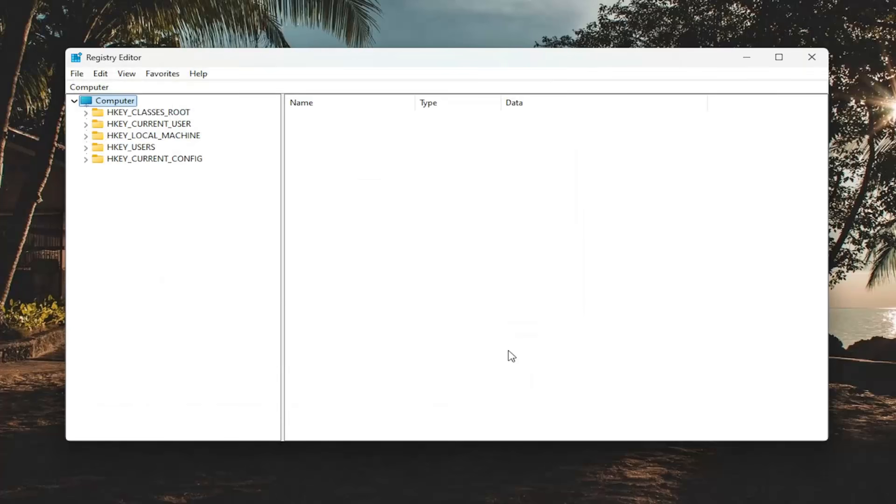
mouse_move(232, 100)
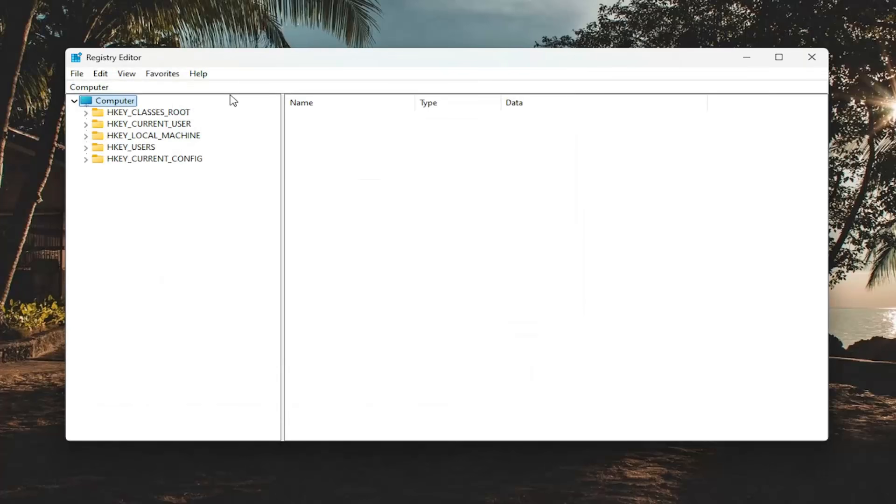
mouse_move(145, 142)
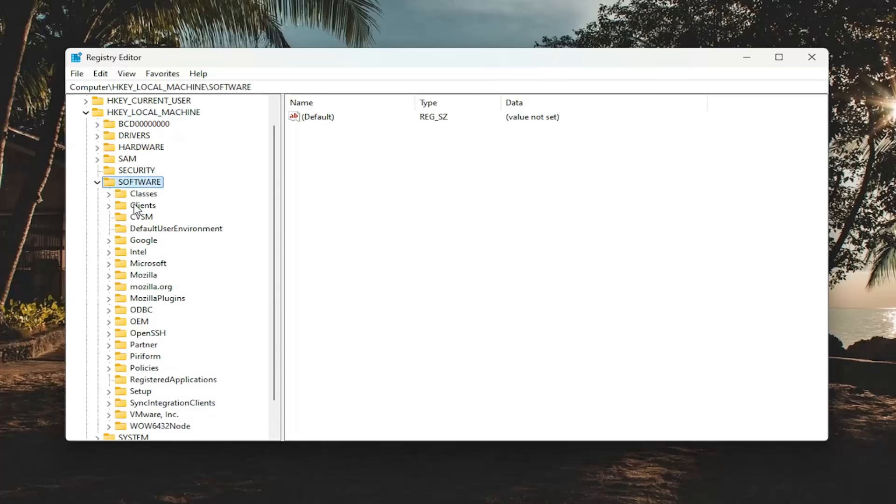
mouse_move(145, 310)
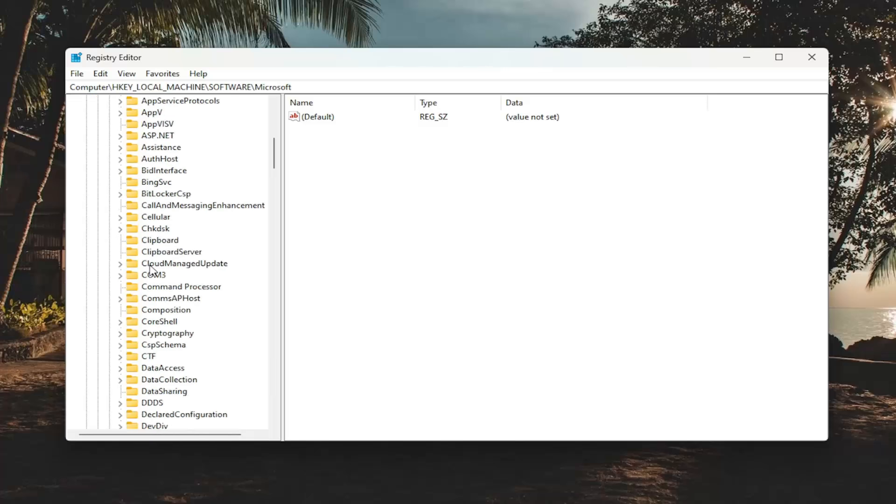
Select the HKEY_LOCAL_MACHINE\SOFTWARE\Microsoft\Fusion key in the tree
scroll(down, 3)
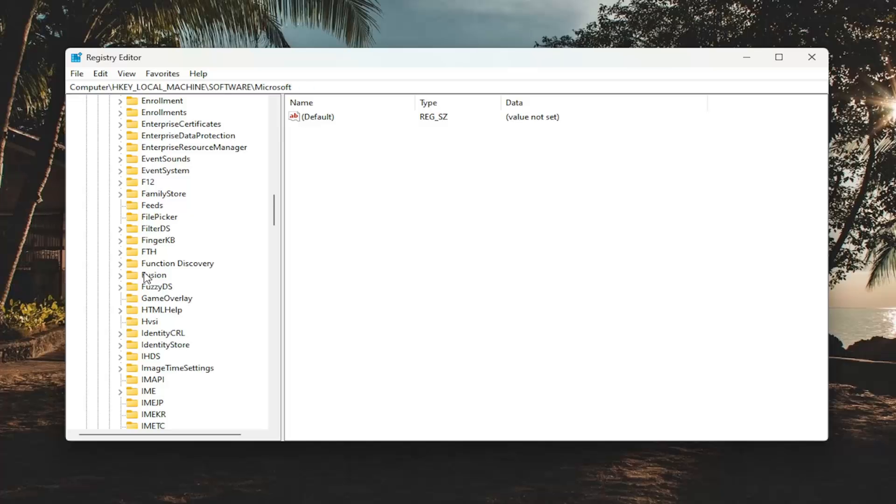
click(155, 275)
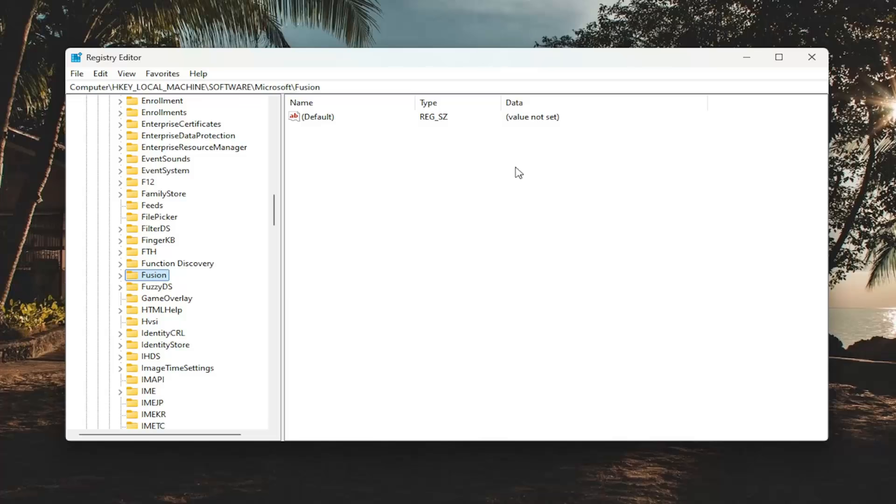
Add a DWORD (32-bit) value named DisableCacheViewer to Fusion with data 1
right_click(515, 171)
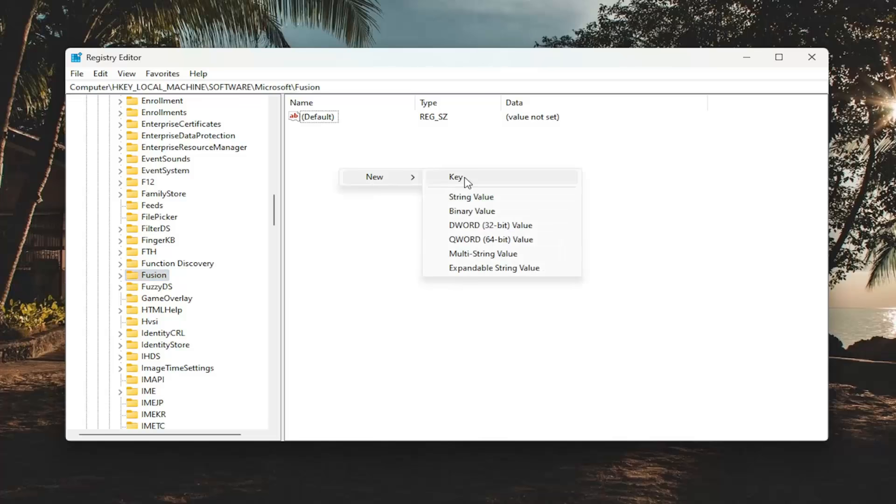
mouse_move(468, 224)
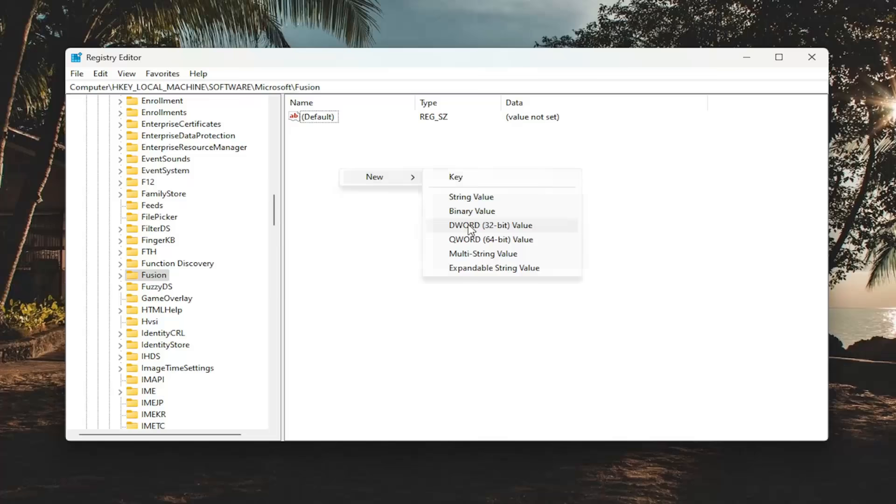
click(489, 224)
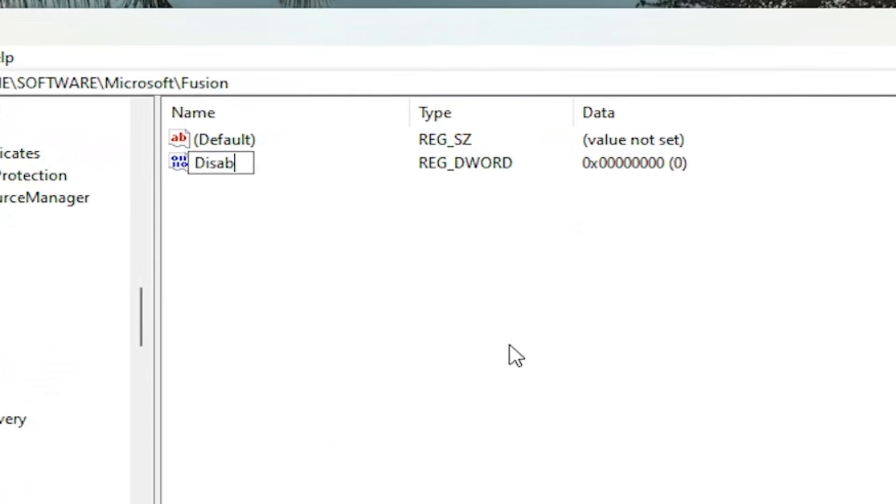
text(C)
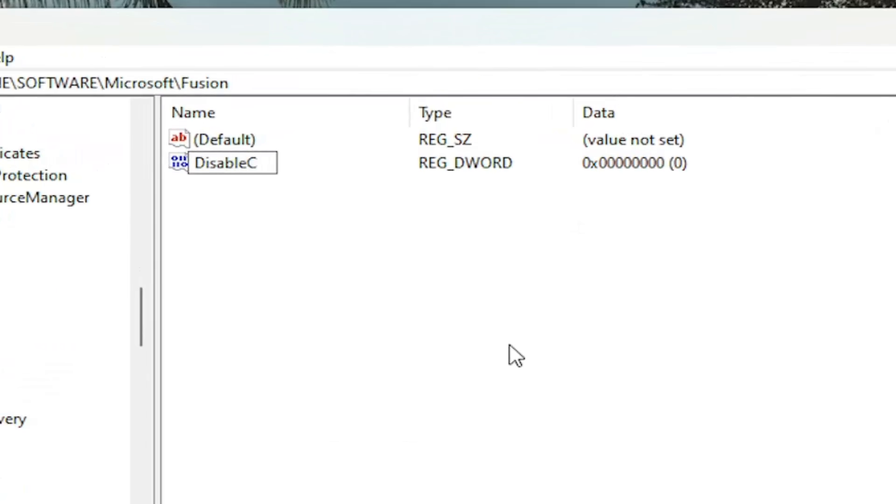
text(ache)
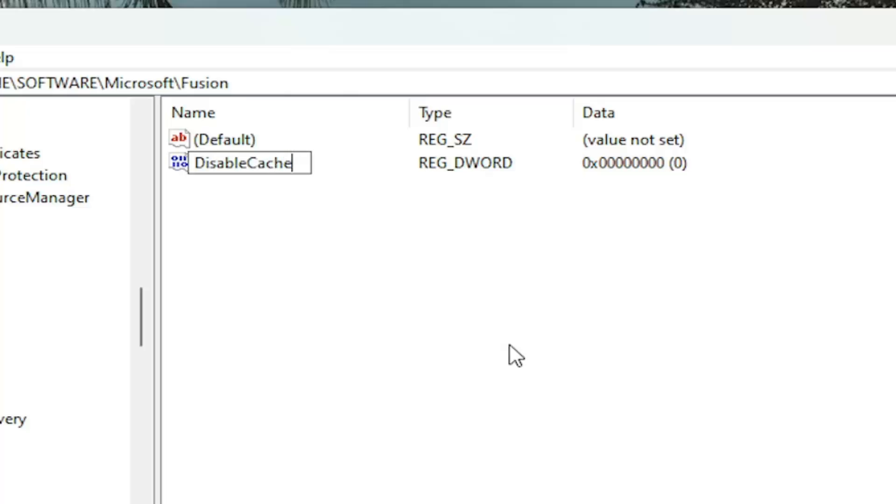
text(Viewer)
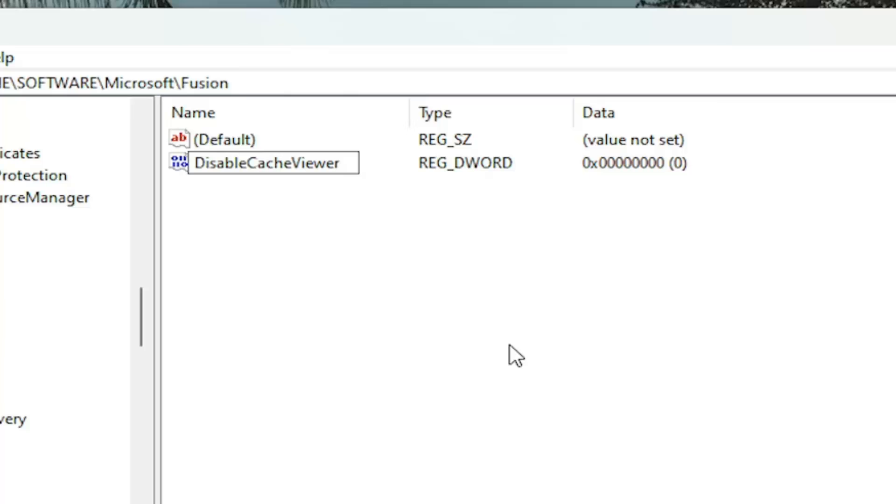
double_click(269, 162)
text(1)
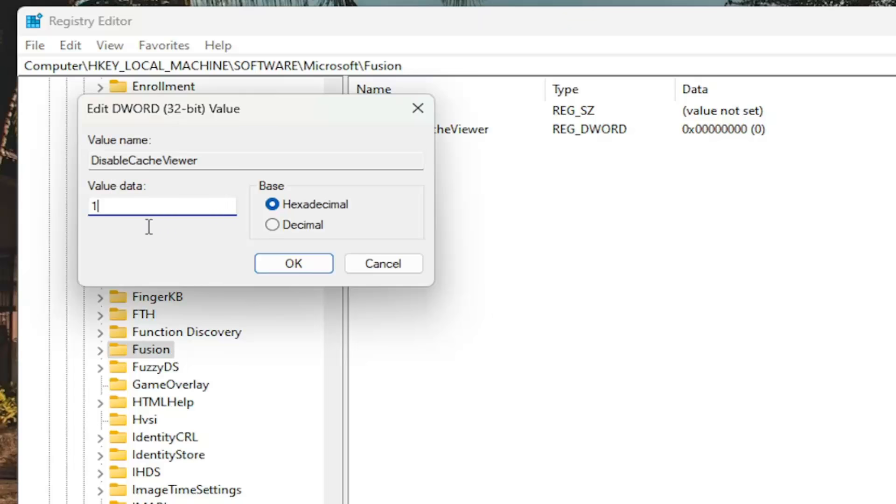
click(293, 263)
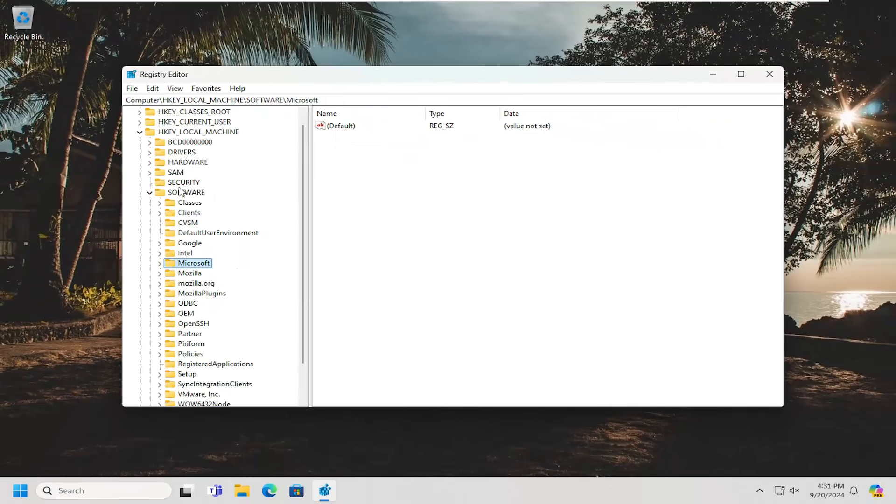
Close Registry Editor and restart Windows from the Start button's power menu
click(769, 74)
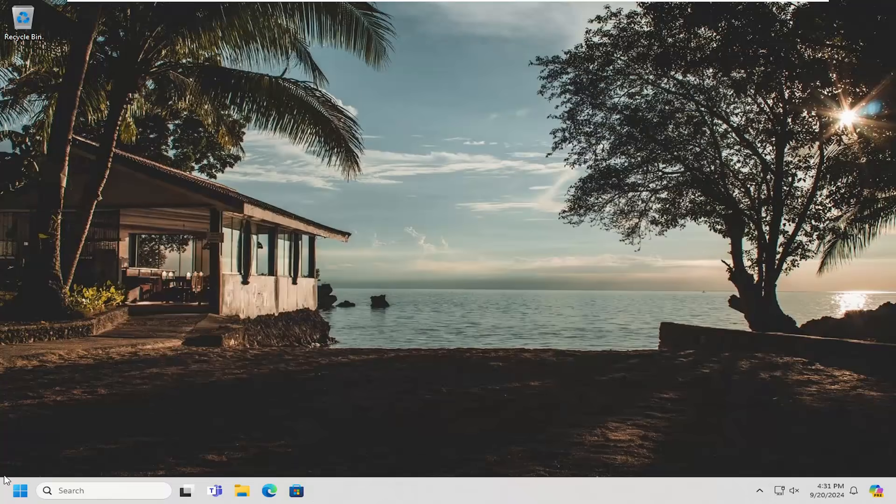
right_click(20, 491)
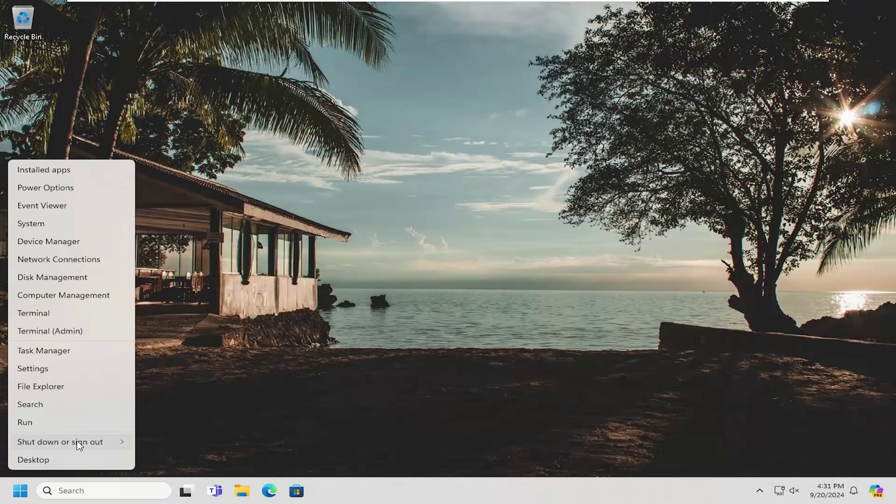
click(59, 441)
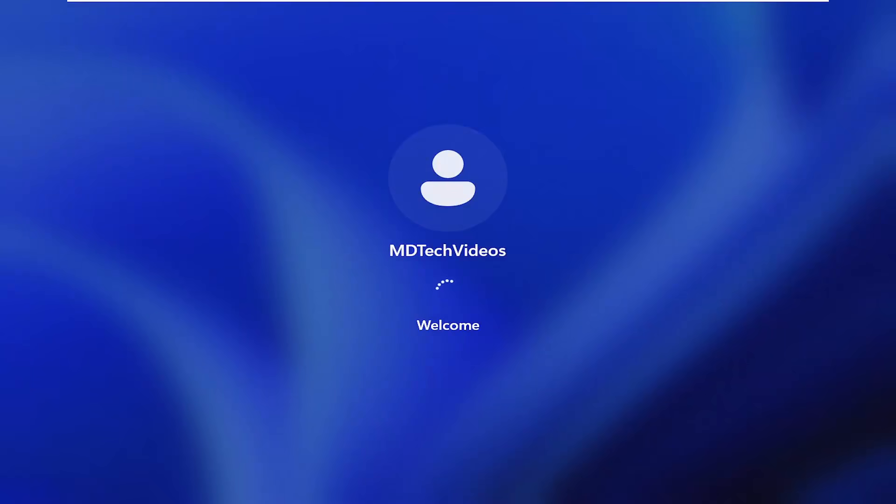